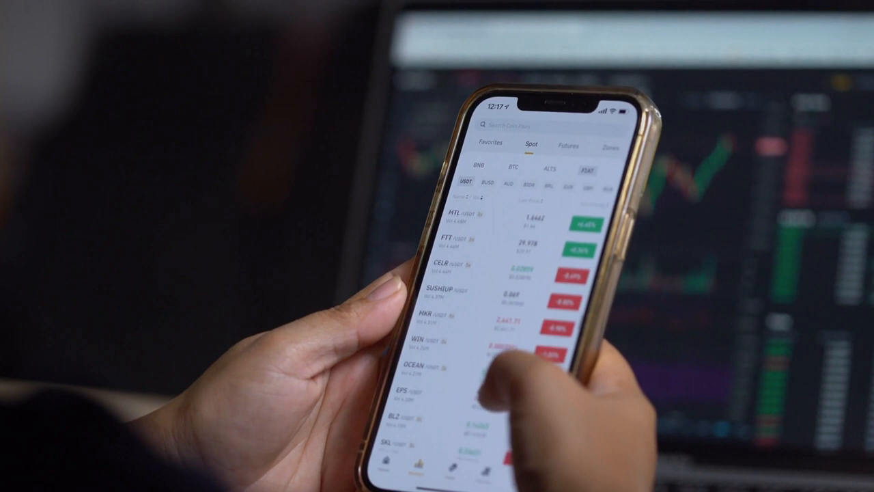
{"action": "scroll", "scroll_direction": "down", "scroll_amount": 3}
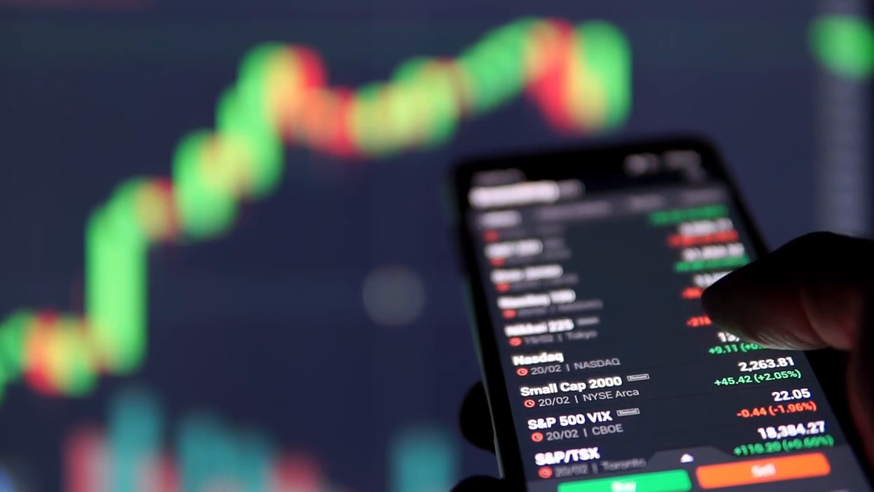
{"action": "scroll", "scroll_direction": "down", "scroll_amount": 3}
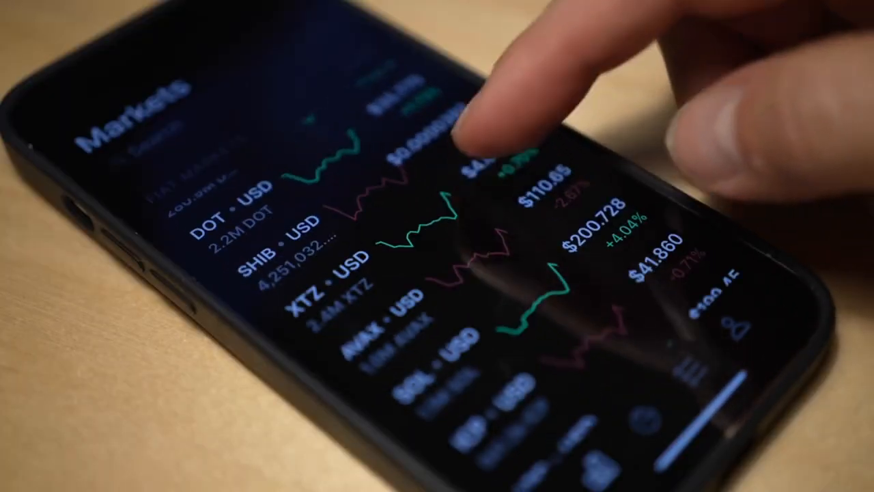
{"action": "scroll", "scroll_direction": "down", "scroll_amount": 3}
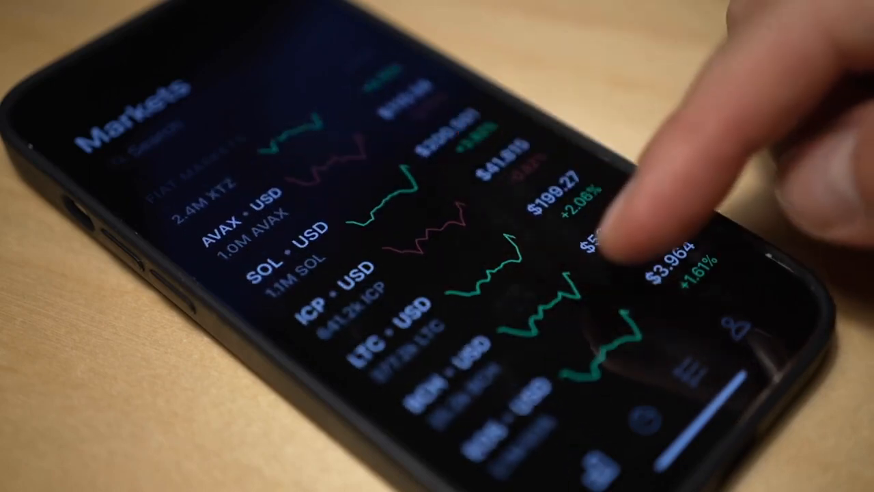
{"action": "scroll", "scroll_direction": "down", "scroll_amount": 3}
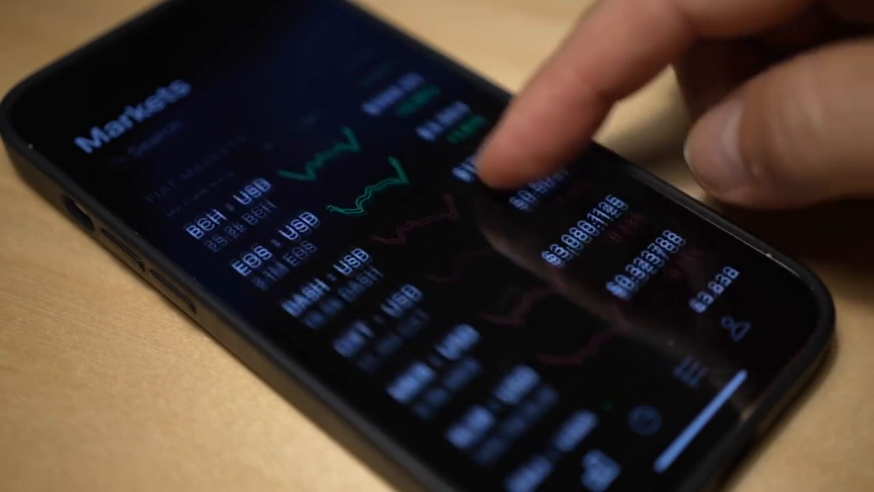